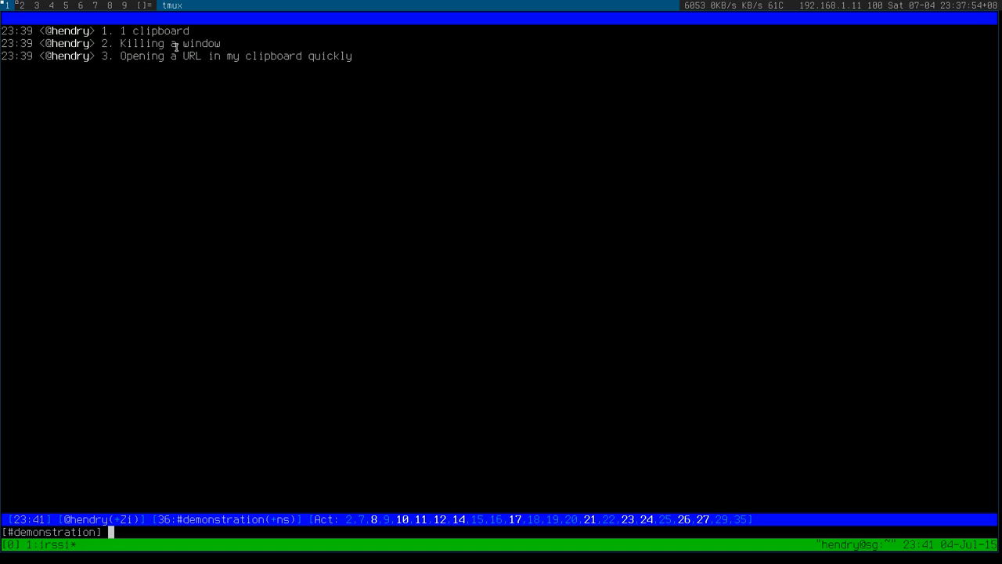
pyautogui.moveTo(165, 41)
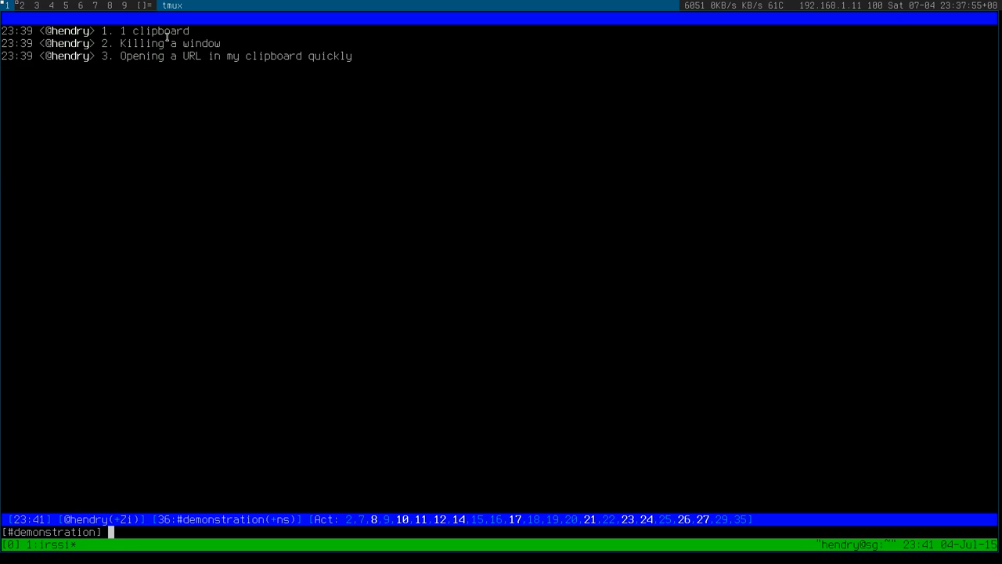
# Step: Copy the word 'clipboard' from the chat and paste it repeatedly into Chrome's address bar
pyautogui.doubleClick(159, 31)
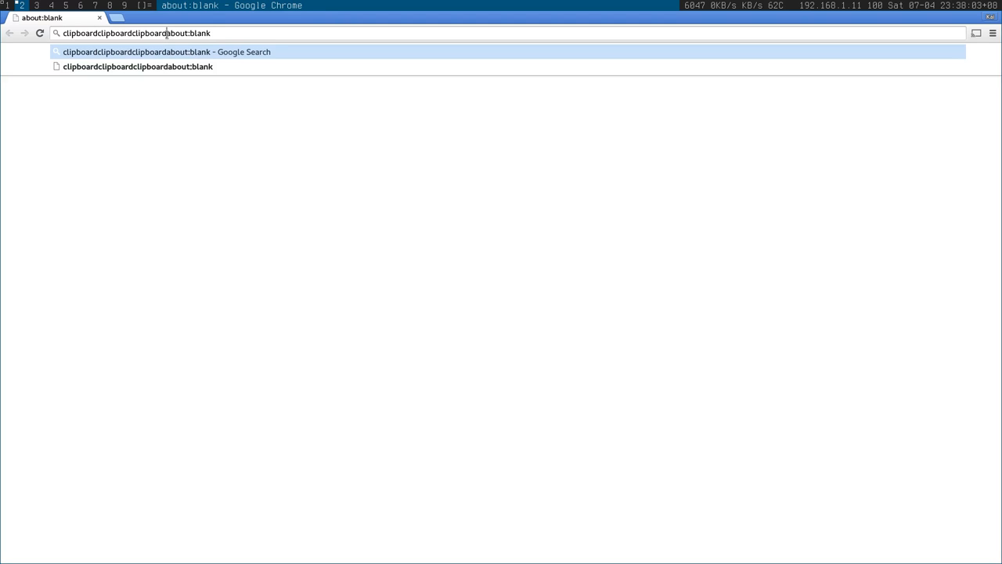
pyautogui.press('BackSpace')
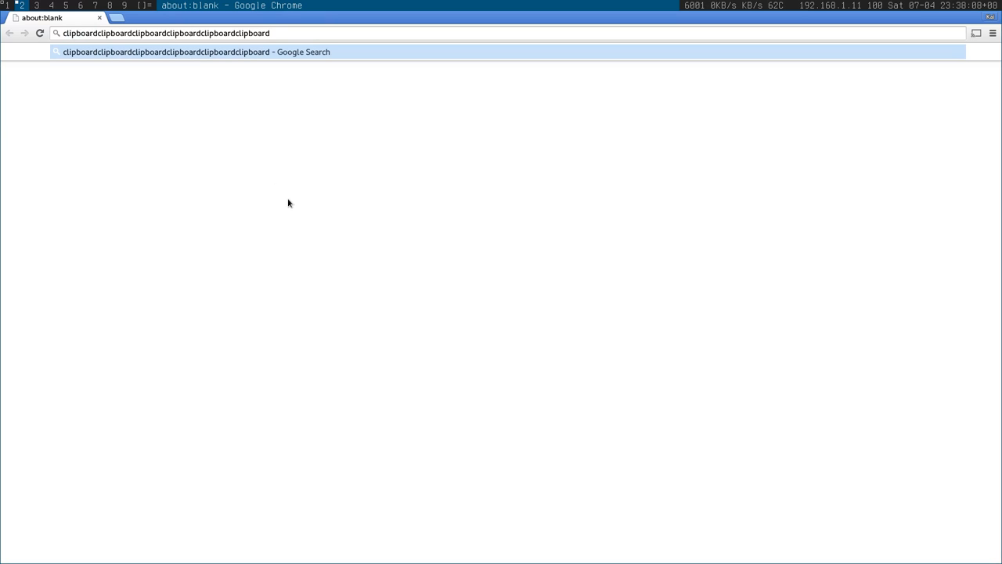
pyautogui.moveTo(294, 206)
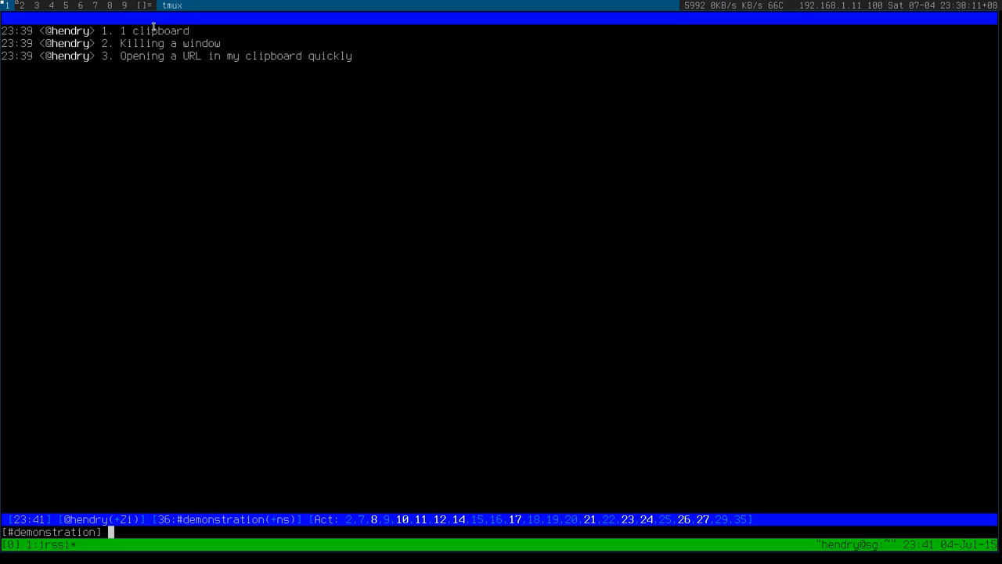
pyautogui.doubleClick(164, 31)
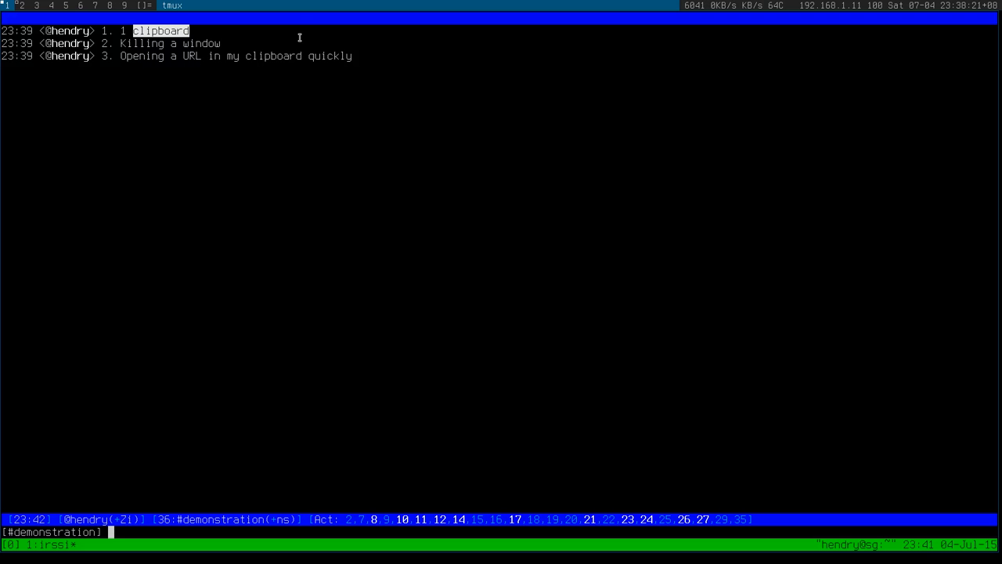
pyautogui.moveTo(457, 223)
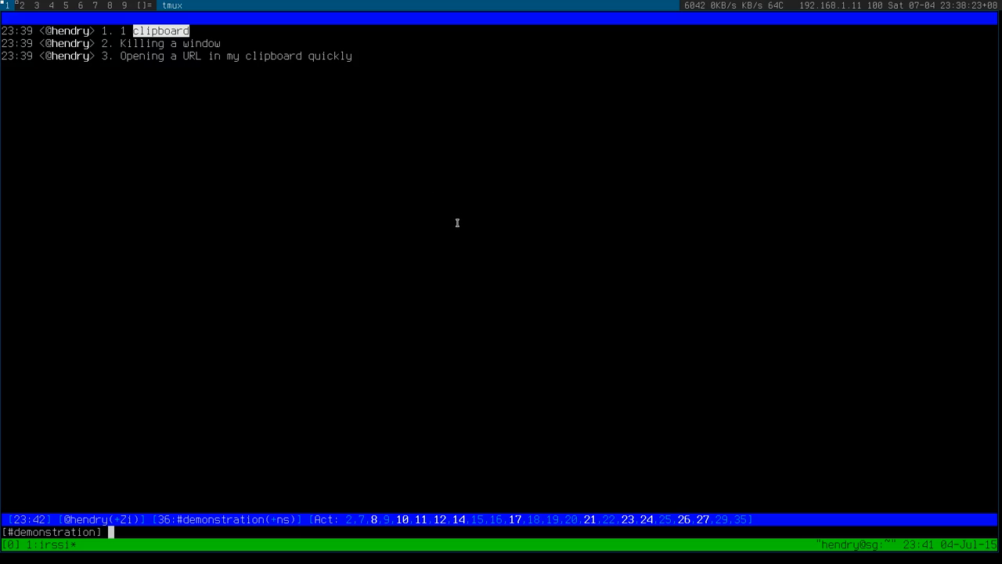
pyautogui.moveTo(460, 226)
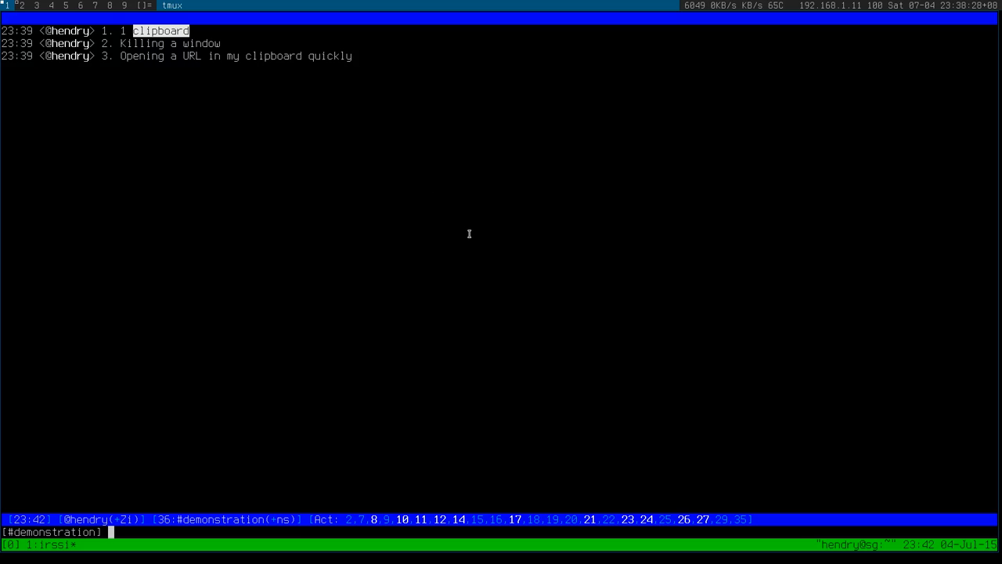
pyautogui.moveTo(658, 223)
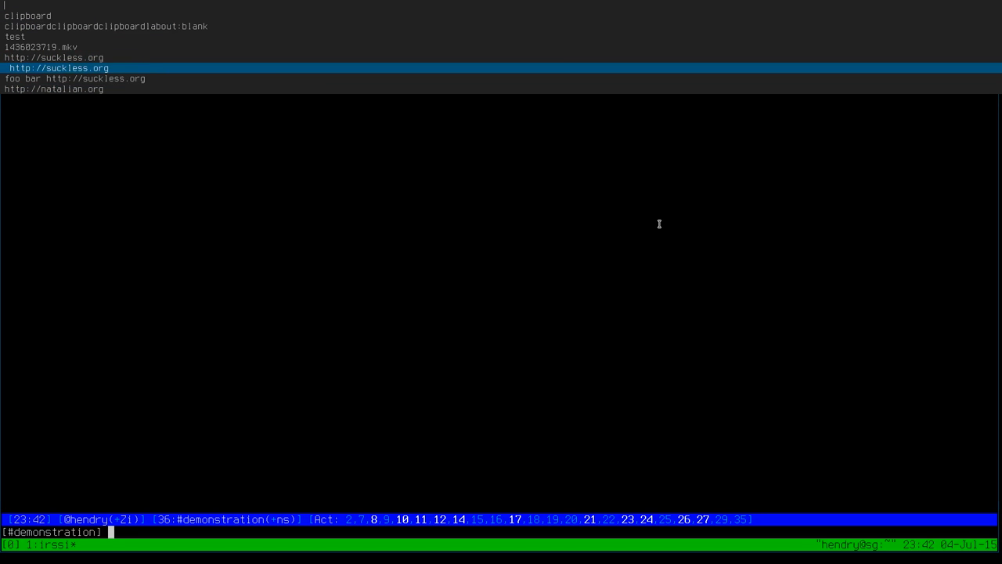
pyautogui.press('Up')
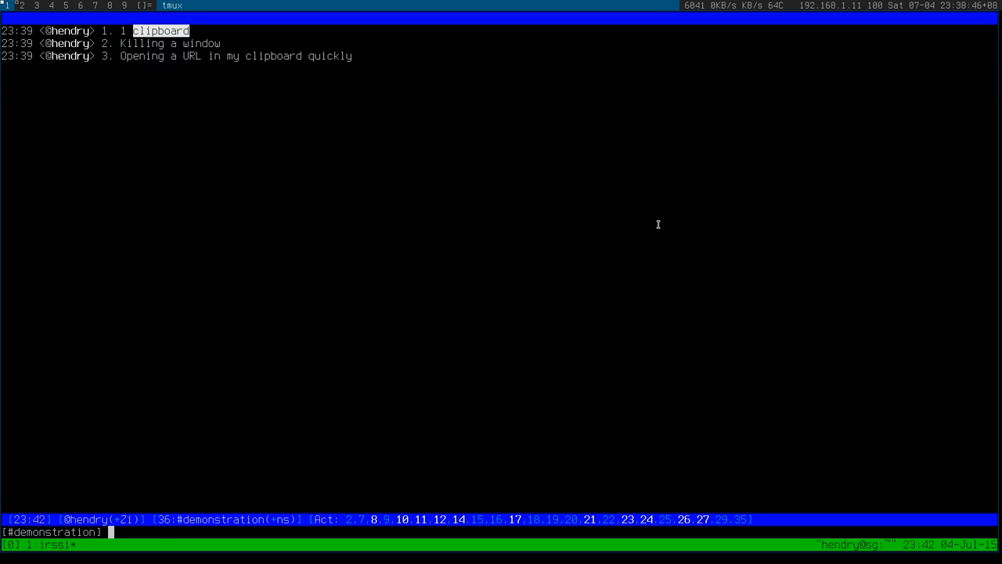
pyautogui.moveTo(558, 260)
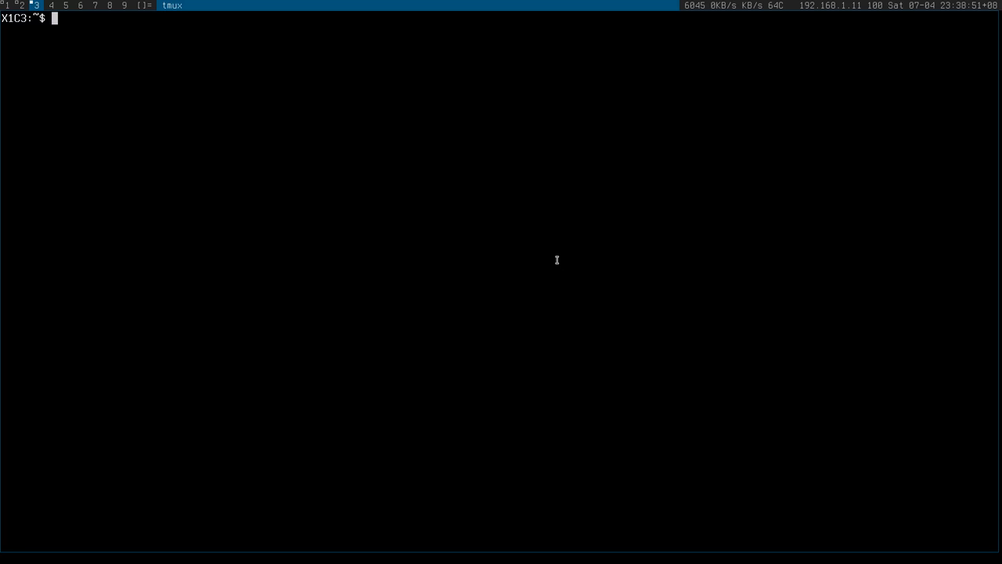
# Step: Run 'echo foo bar' at the shell prompt and return to the irssi window
pyautogui.write('echo foo')
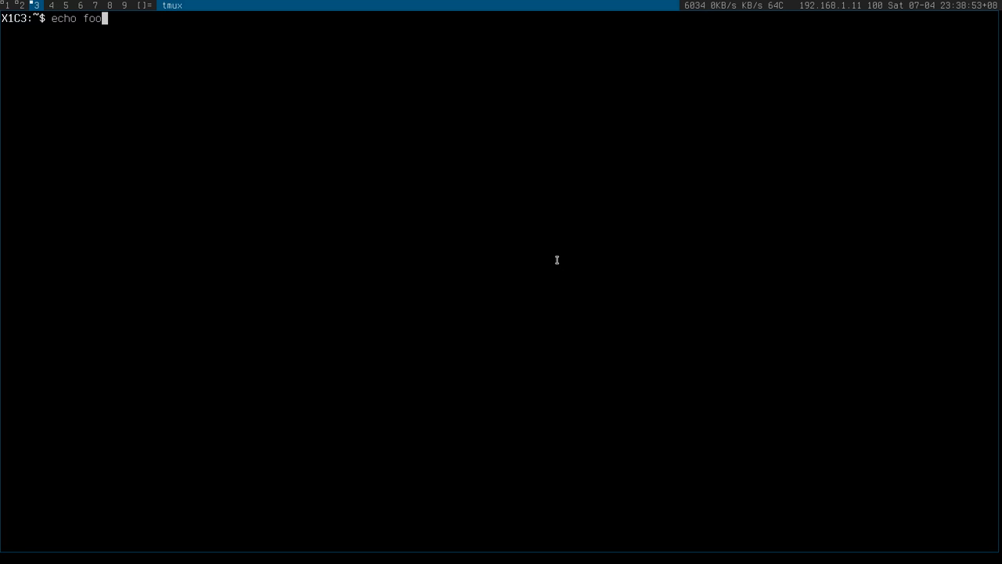
pyautogui.write('bar')
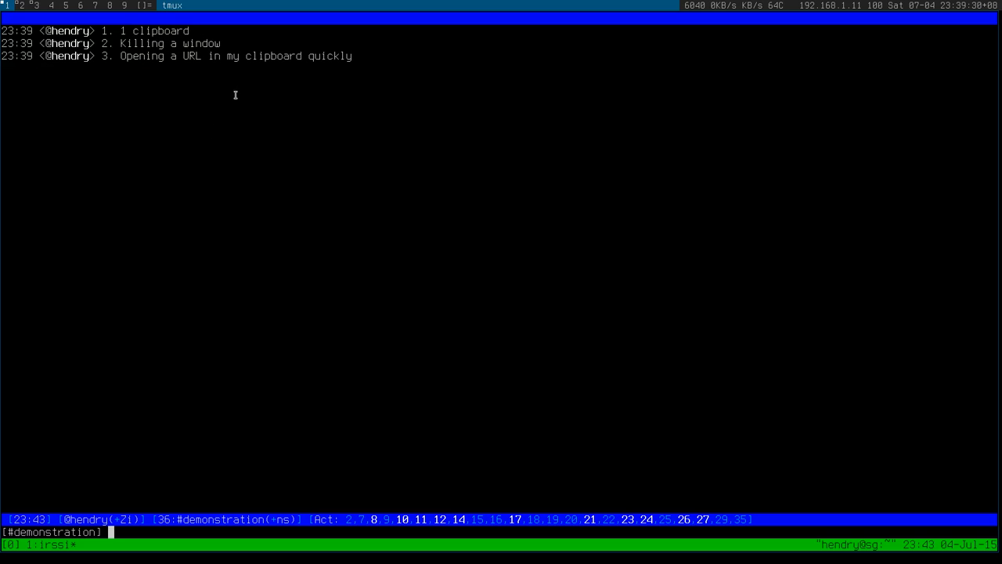
pyautogui.moveTo(273, 147)
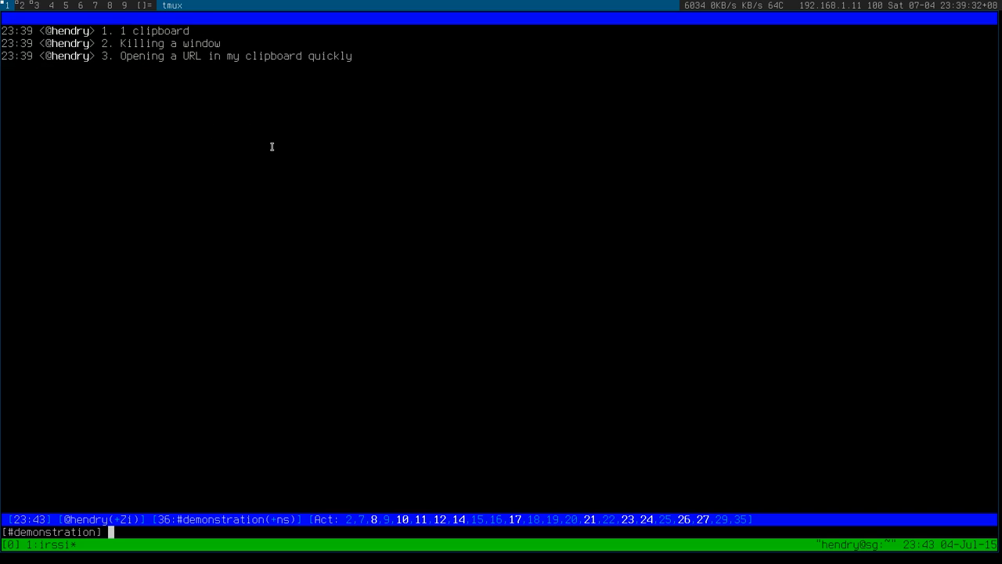
pyautogui.moveTo(273, 151)
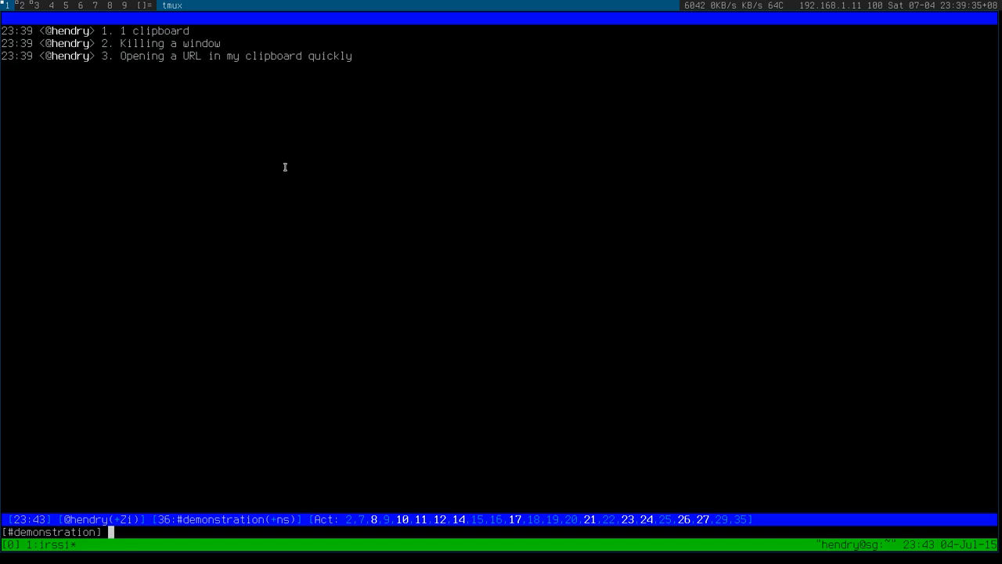
pyautogui.moveTo(452, 172)
pyautogui.write('foo bar http:')
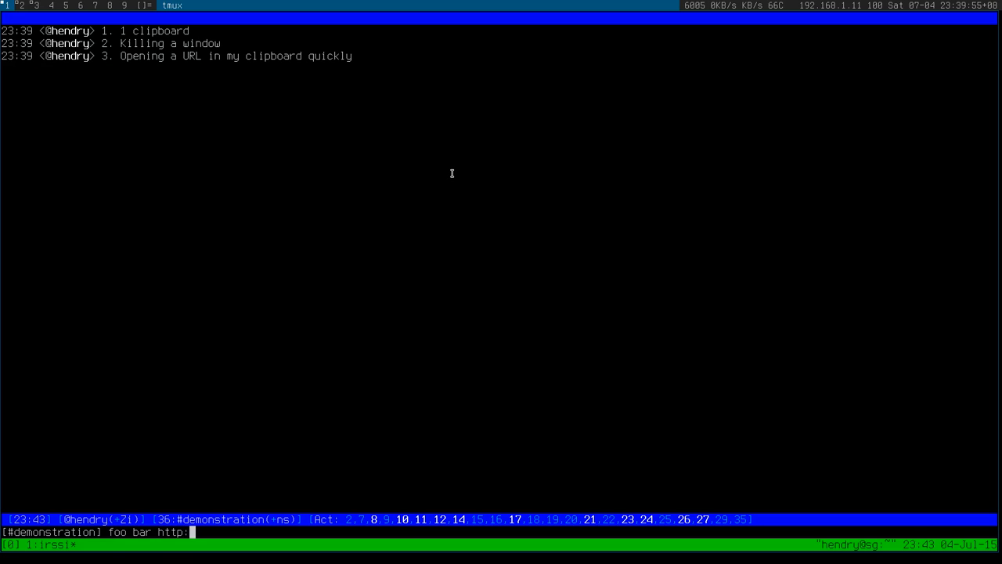
pyautogui.write('//')
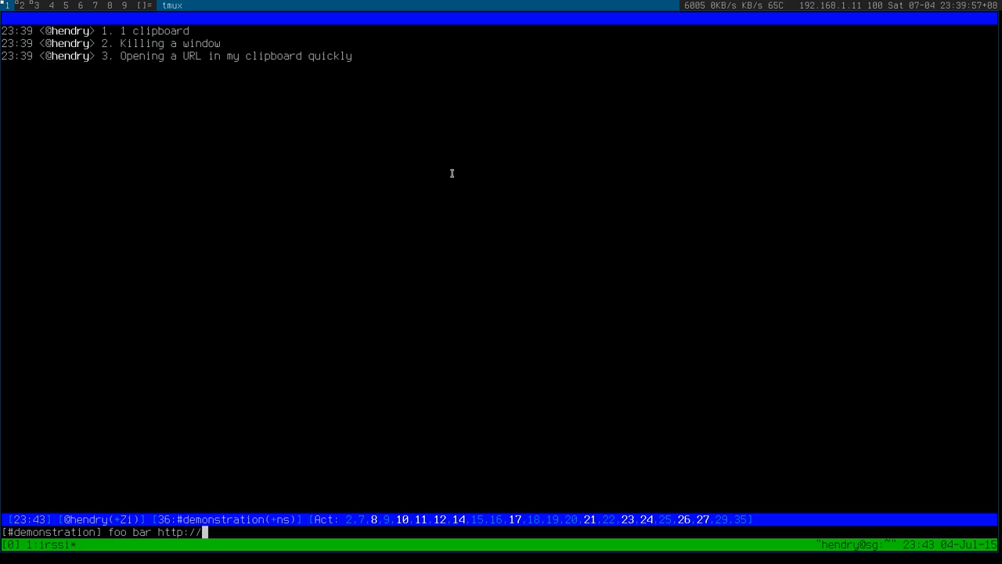
pyautogui.write('webconverger.com')
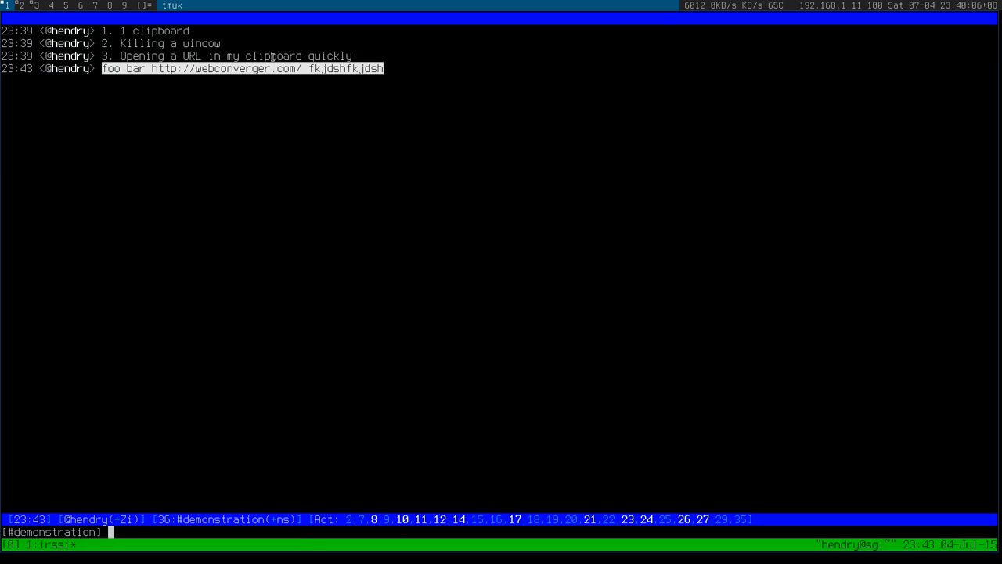
pyautogui.moveTo(357, 185)
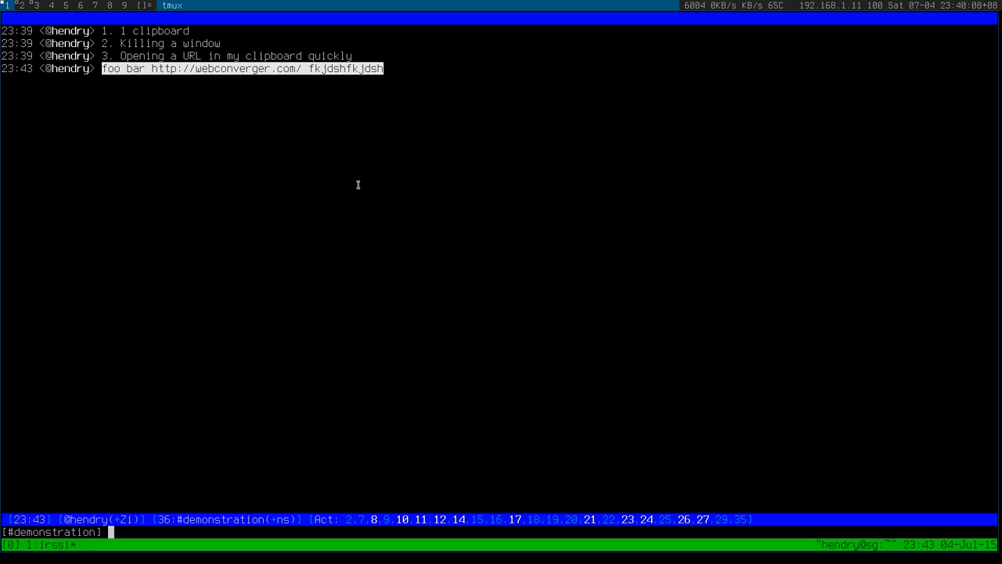